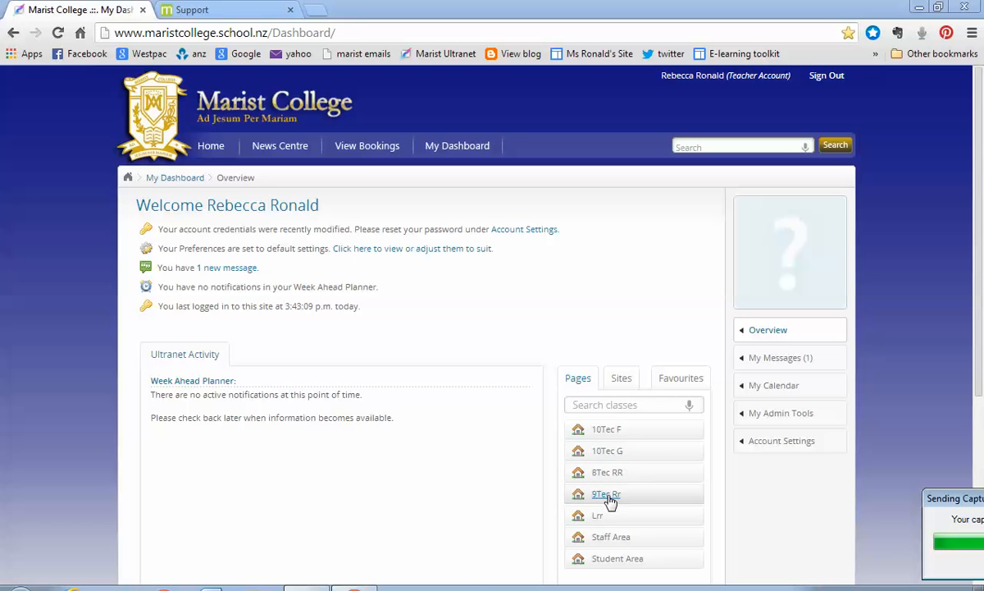
Open the 9Tec Rr class page's content for editing via Page Tools > Edit page content.
click(607, 492)
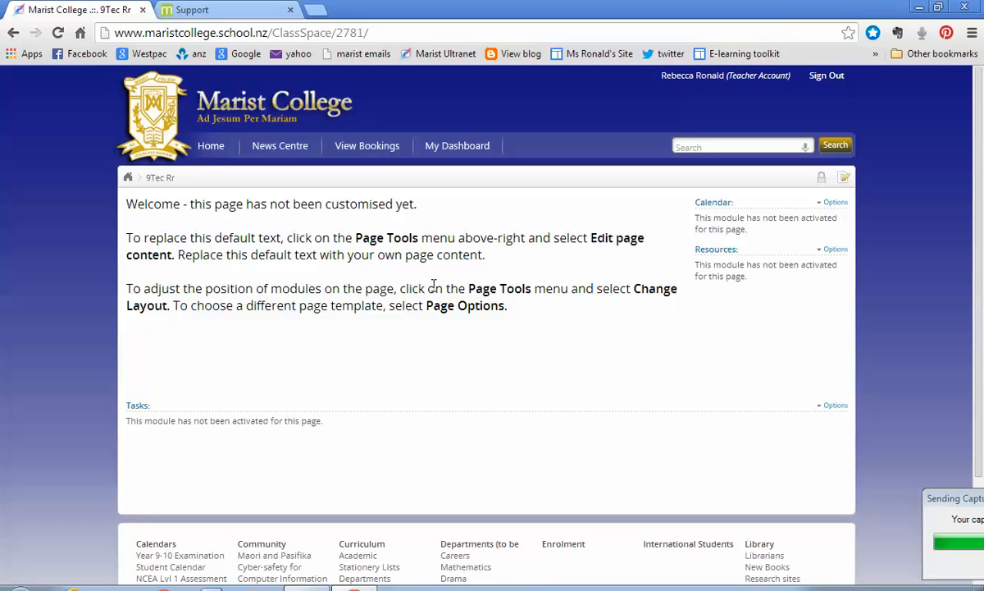
mouse_move(554, 328)
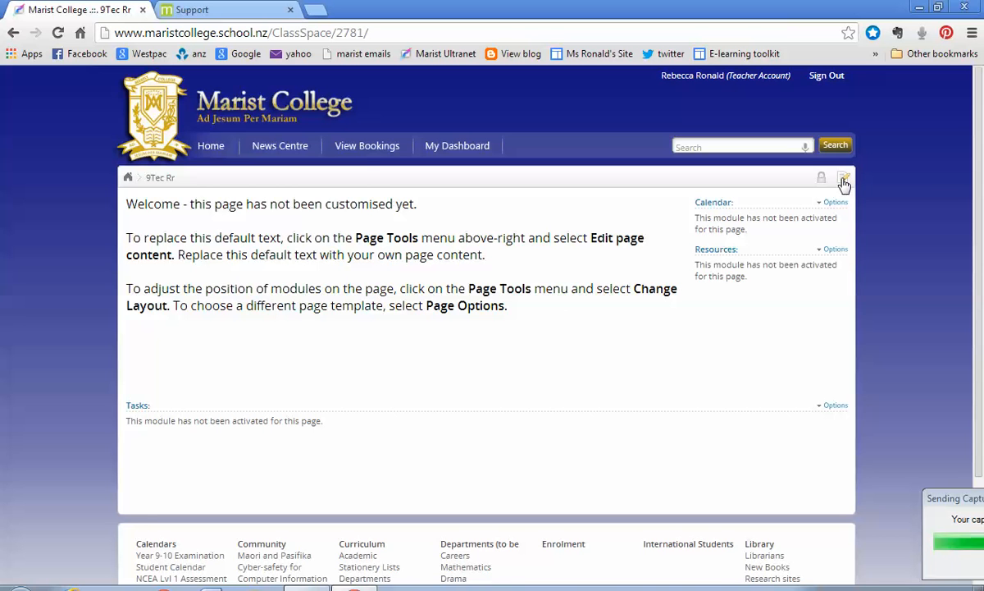
click(843, 177)
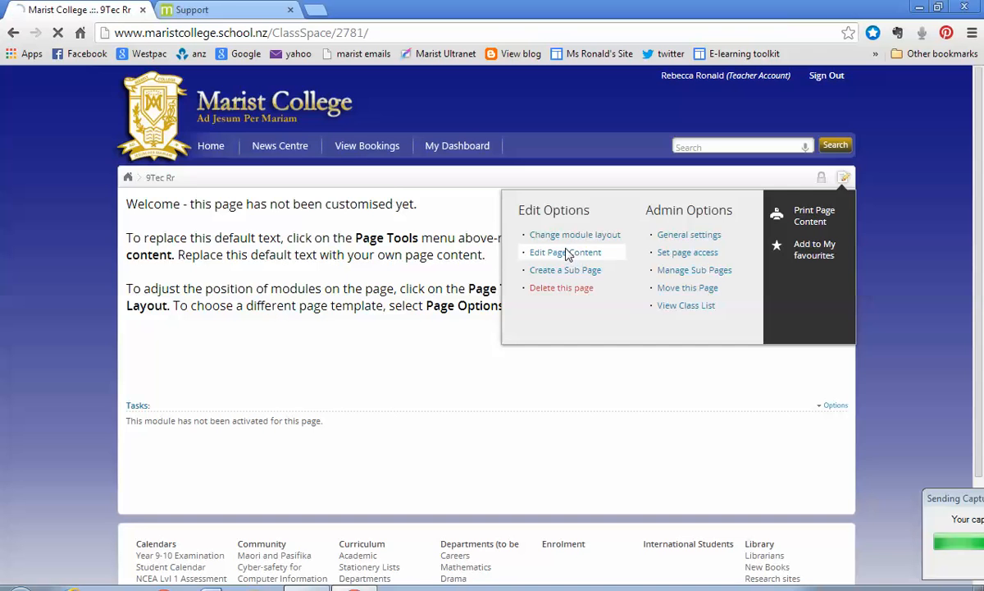
click(564, 252)
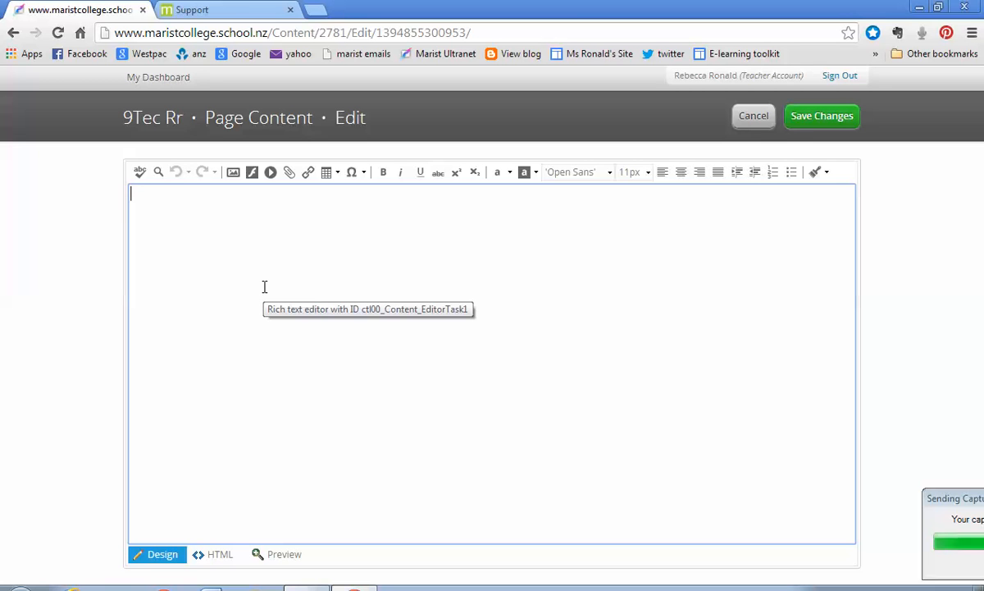
Enter the heading 'Welcome to year 9 Computing 2014' in the page editor.
text(9)
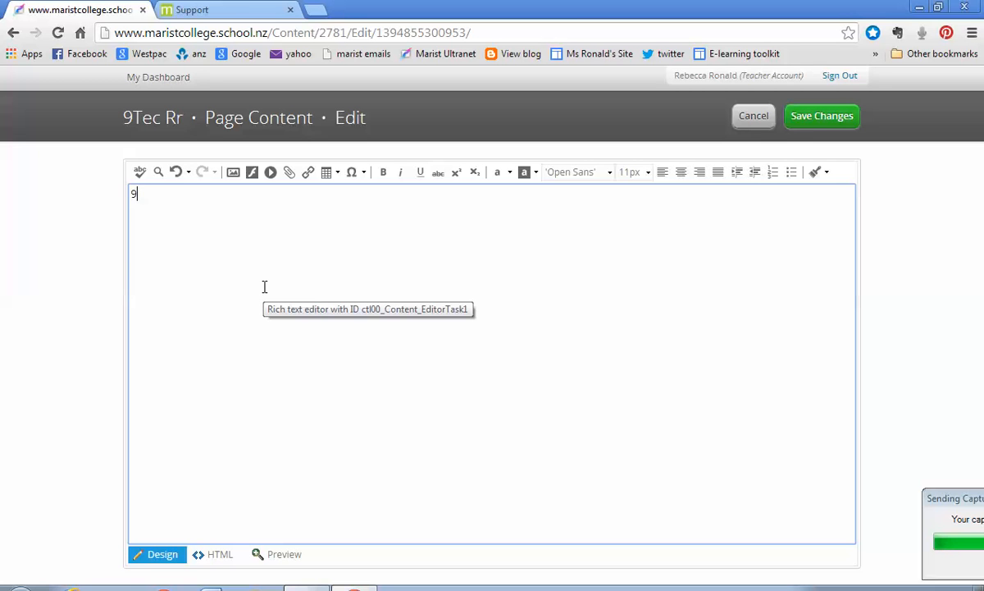
text(Welco)
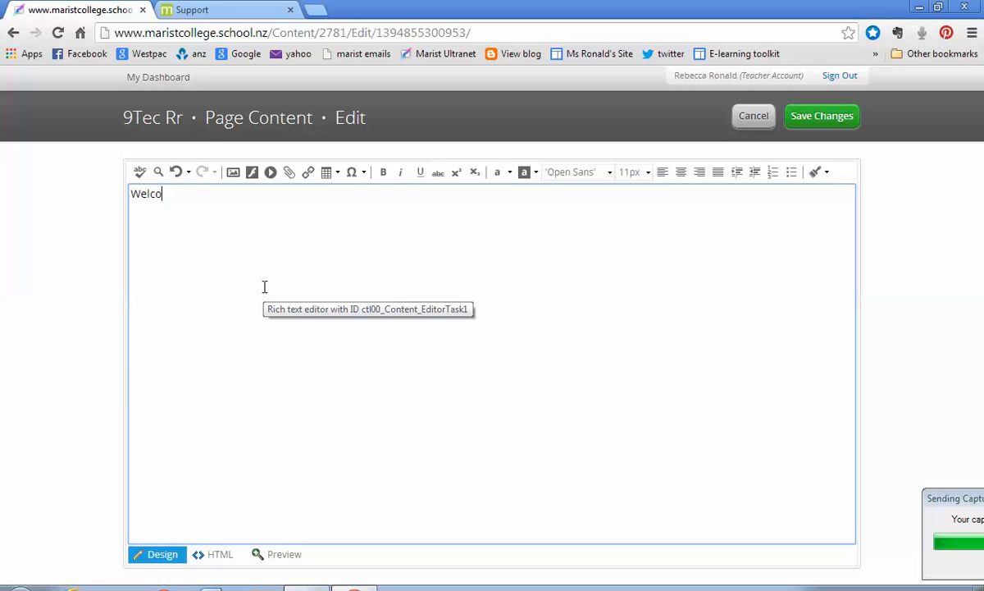
text(me to 9 T)
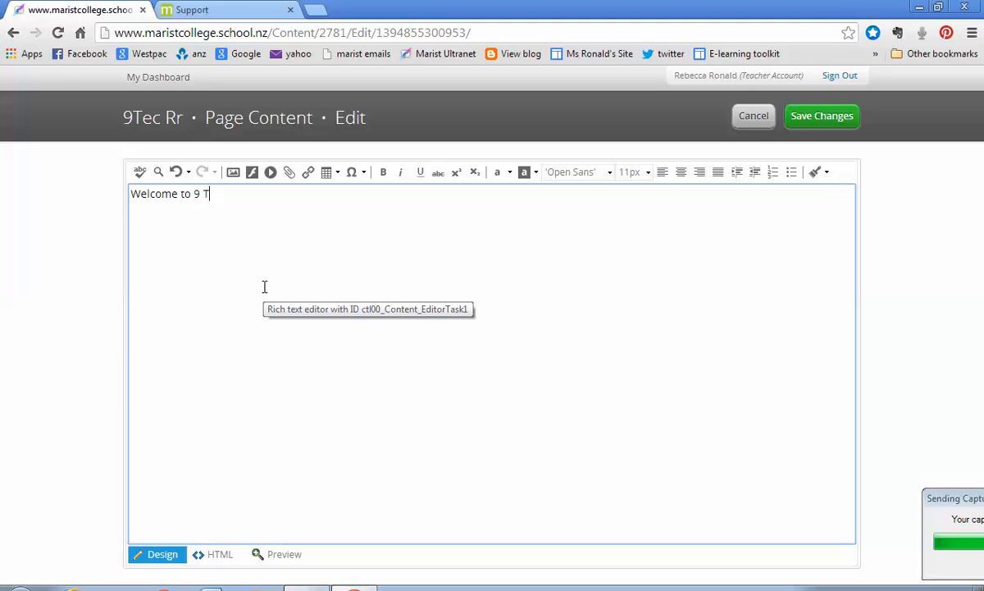
key(Backspace)
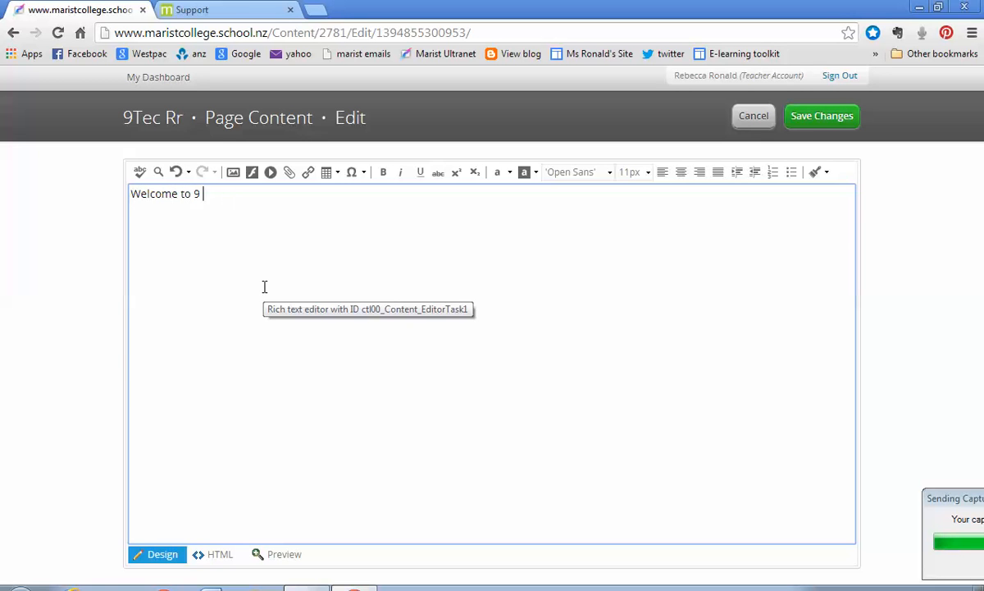
text(year)
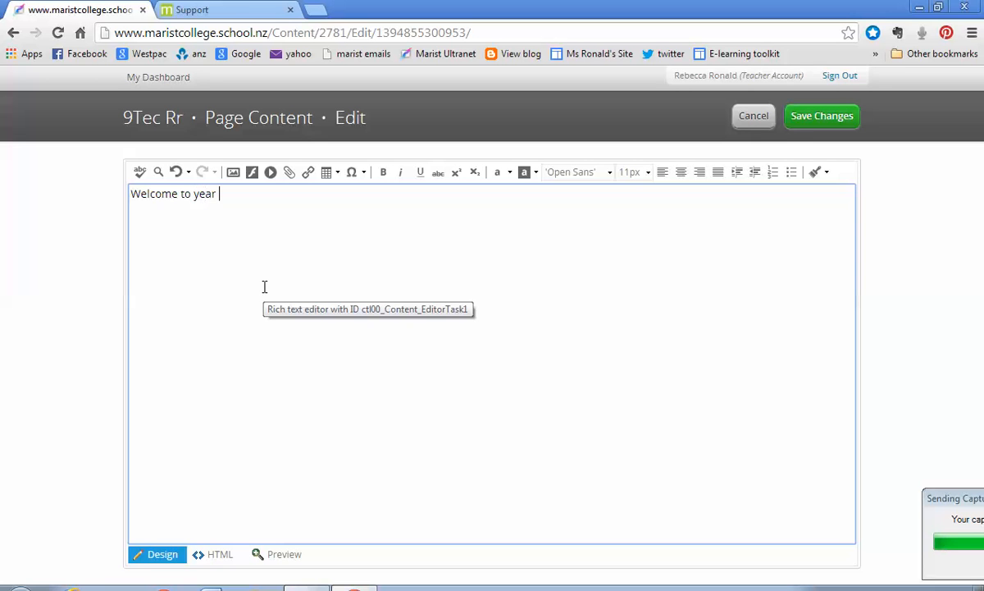
text(9 Computin)
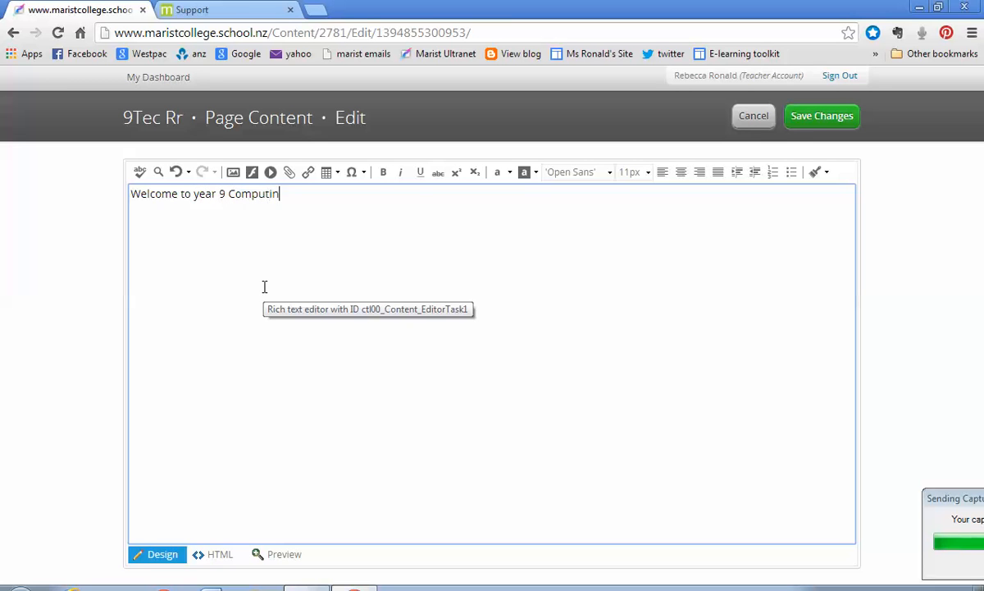
text(g)
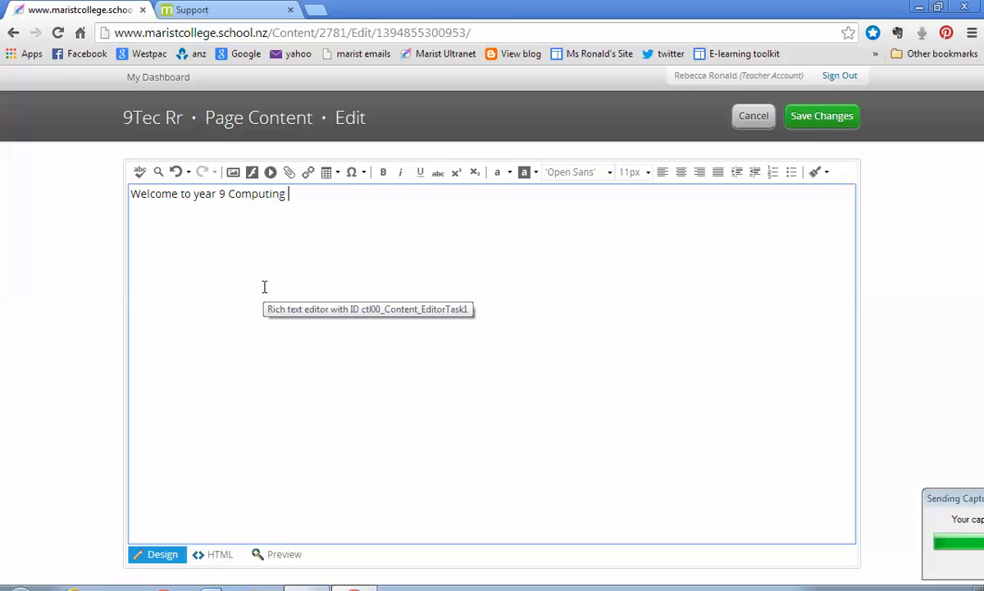
text(2014)
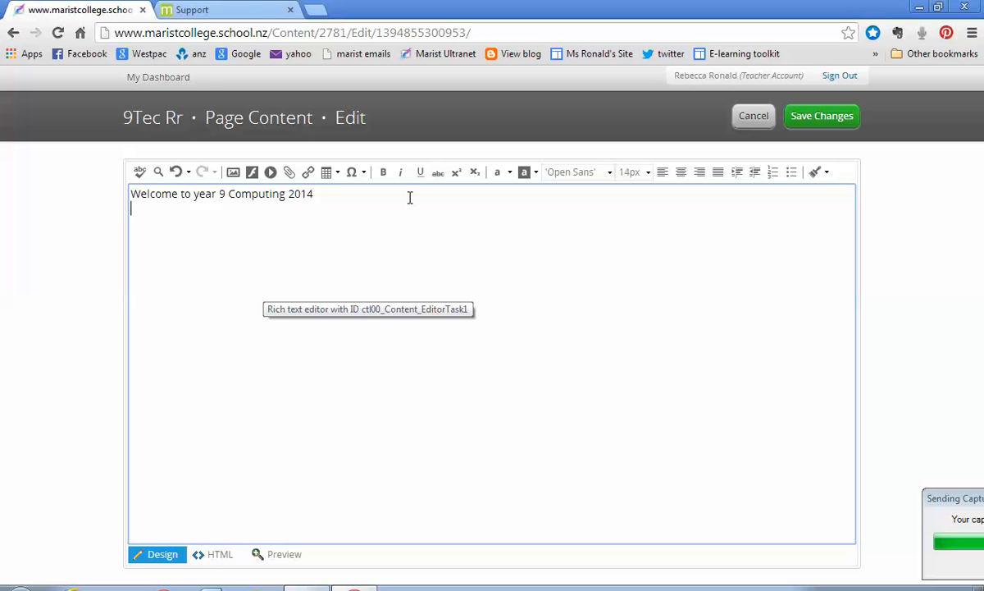
Make the heading bold and set its text size to 16px.
triple_click(221, 193)
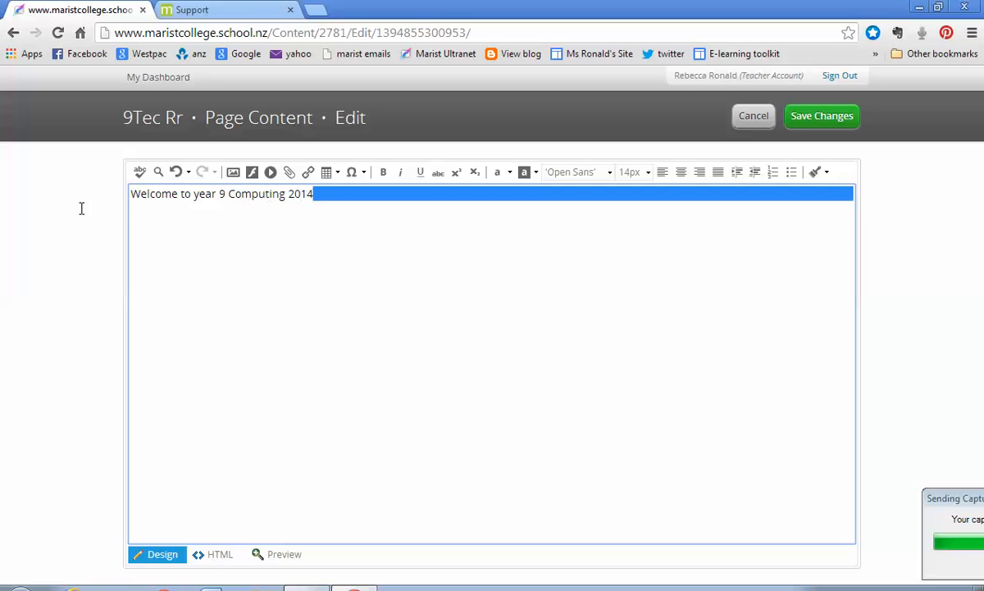
click(383, 172)
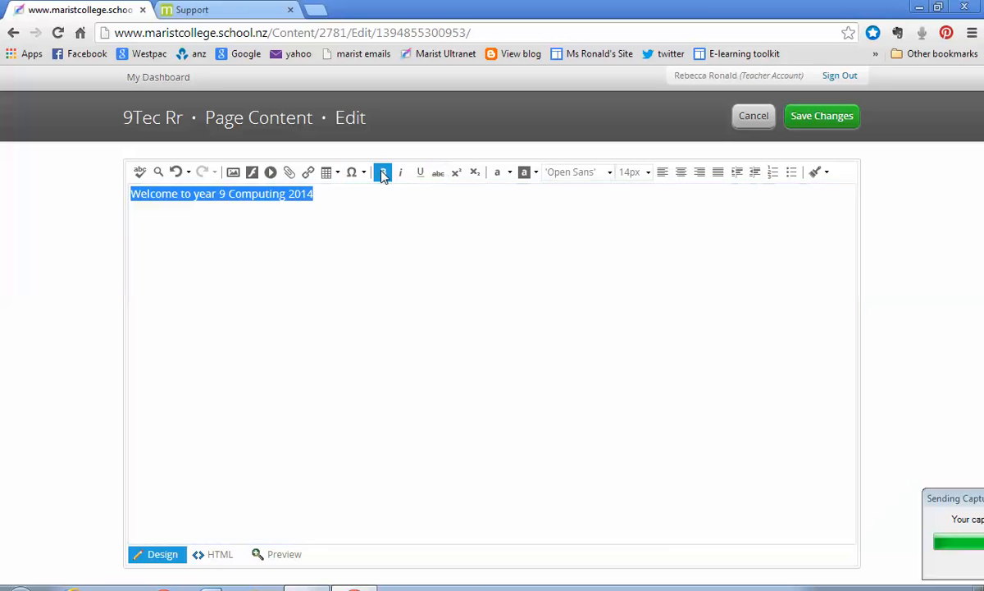
click(632, 172)
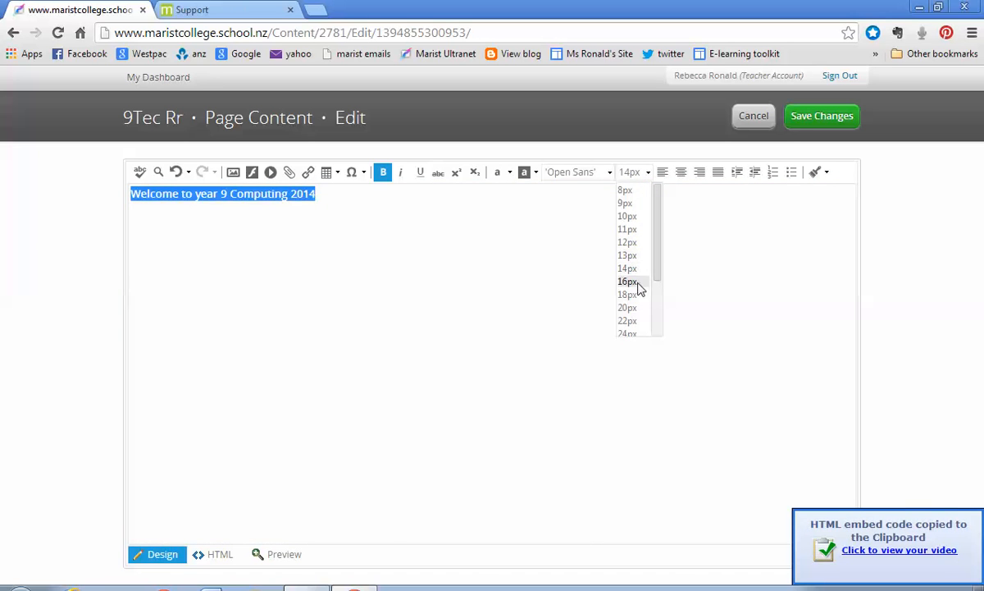
click(626, 282)
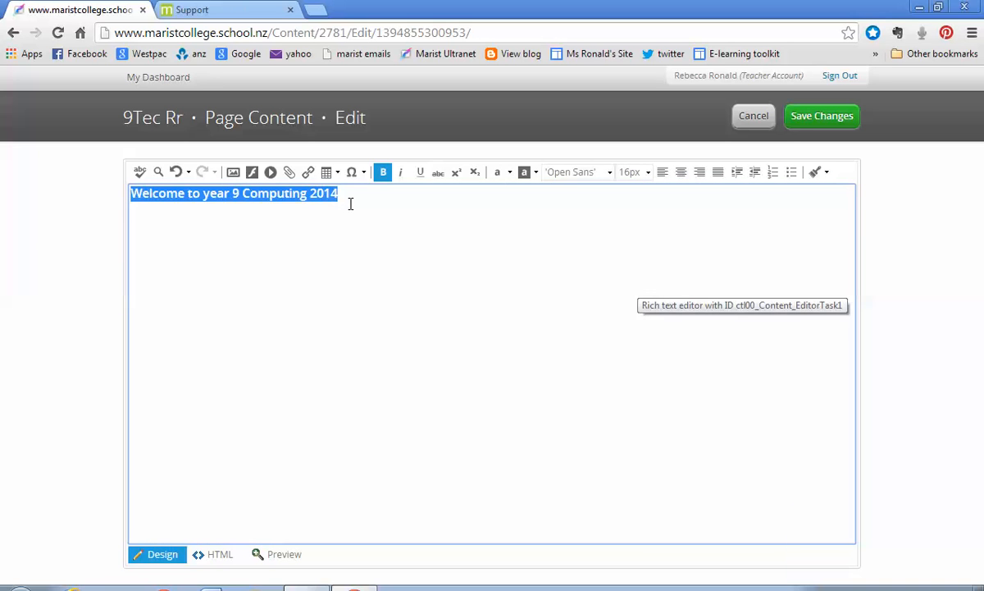
click(681, 173)
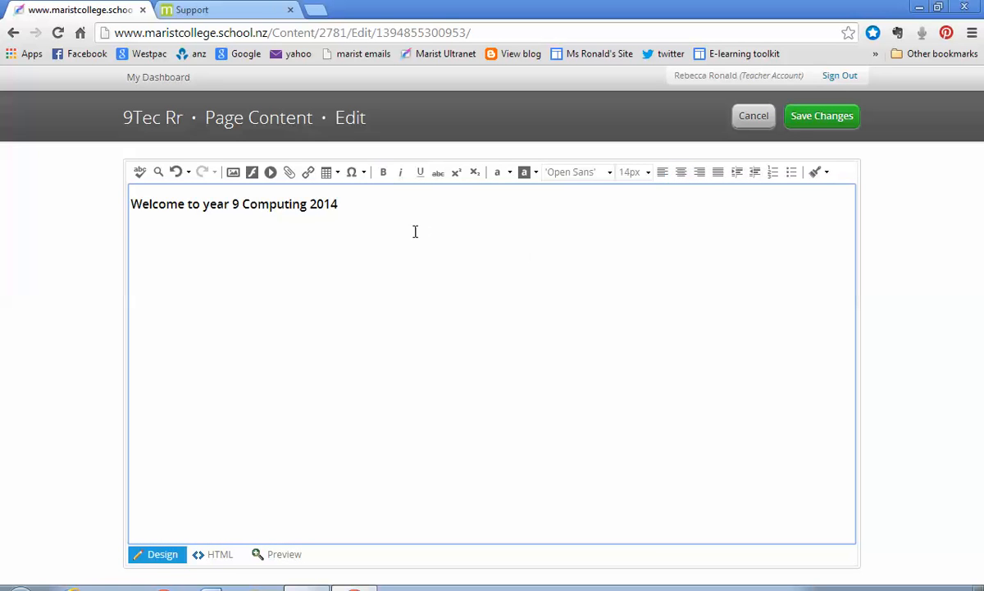
mouse_move(408, 233)
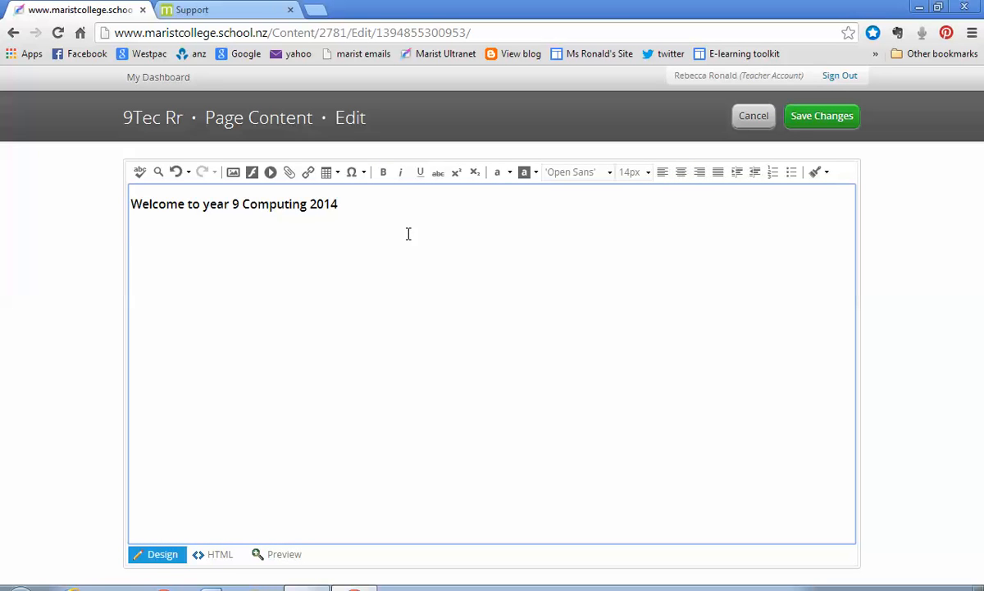
Add a 'Topic 1:' line beneath the heading, removing the stray typed letters.
text(Topic 1)
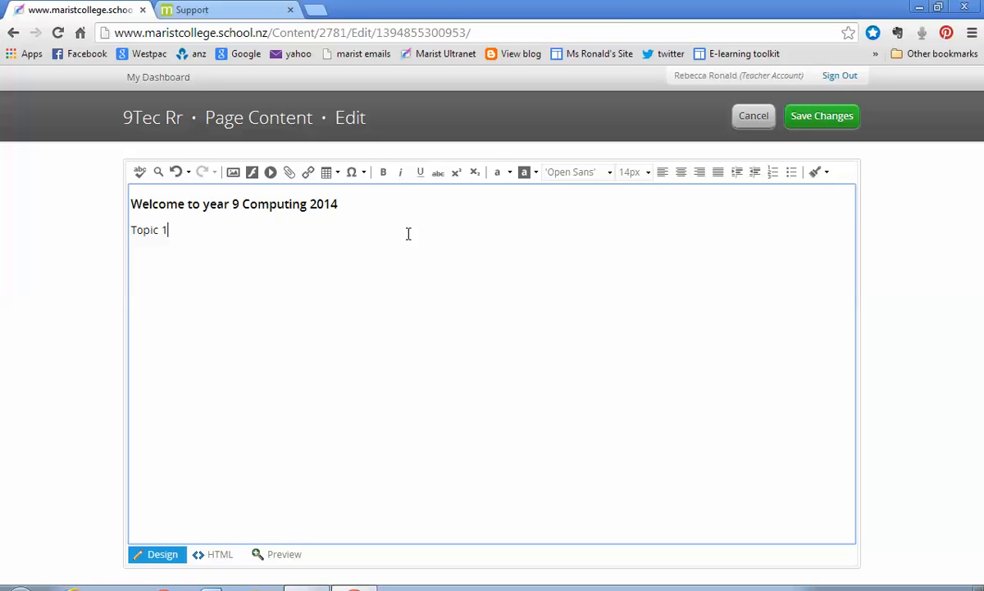
text(: klSjdfhha)
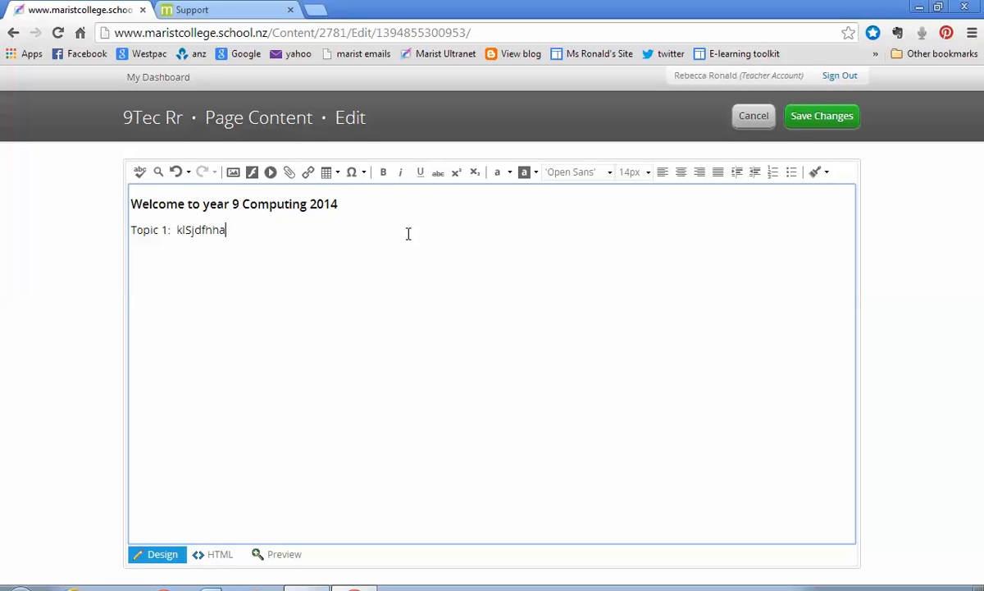
key(backspace)
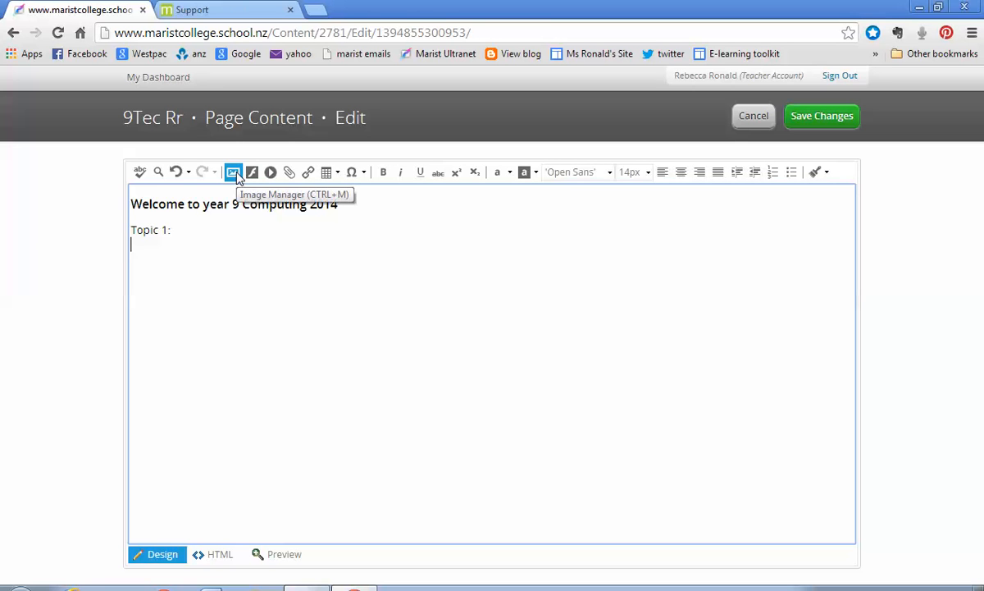
Upload the group photo JPG through the Image Manager and insert it under 'Topic 1:'.
click(233, 173)
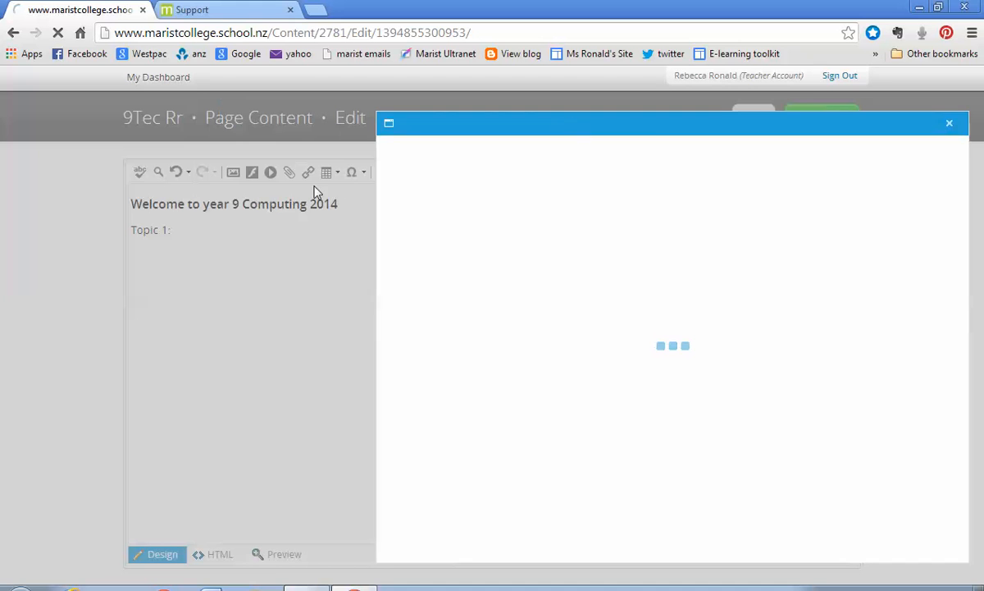
mouse_move(636, 271)
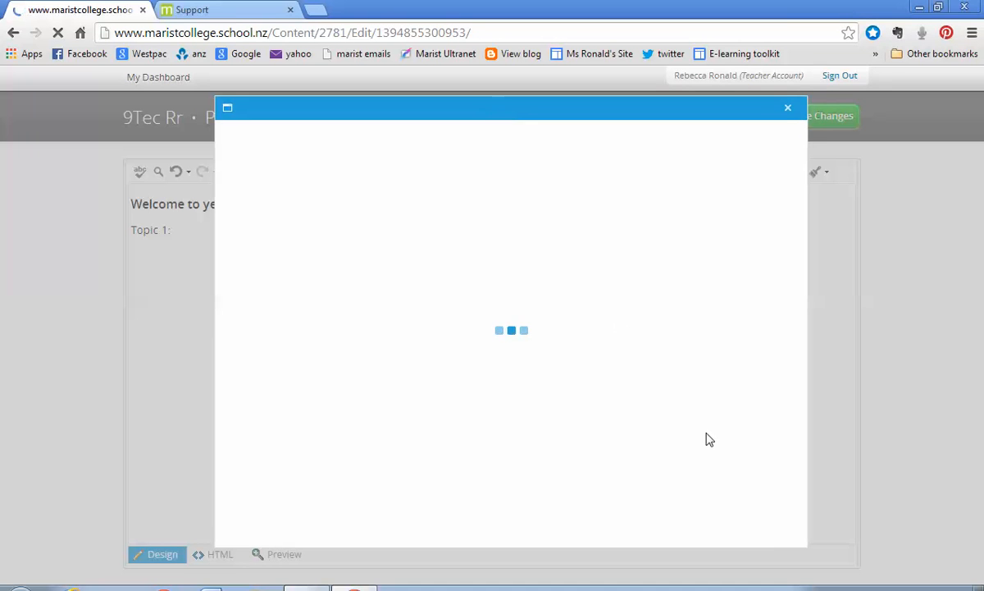
mouse_move(557, 154)
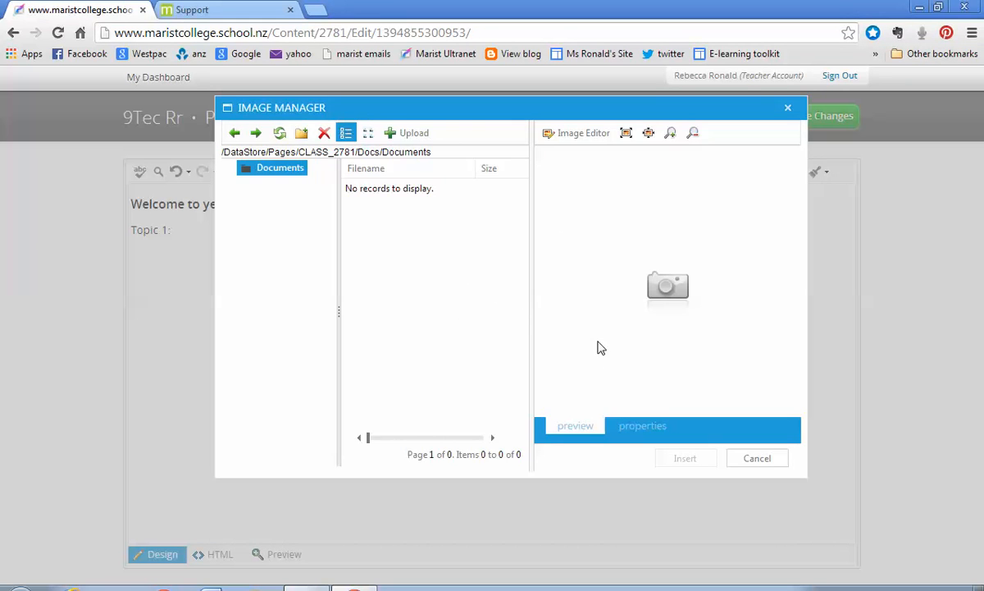
mouse_move(391, 227)
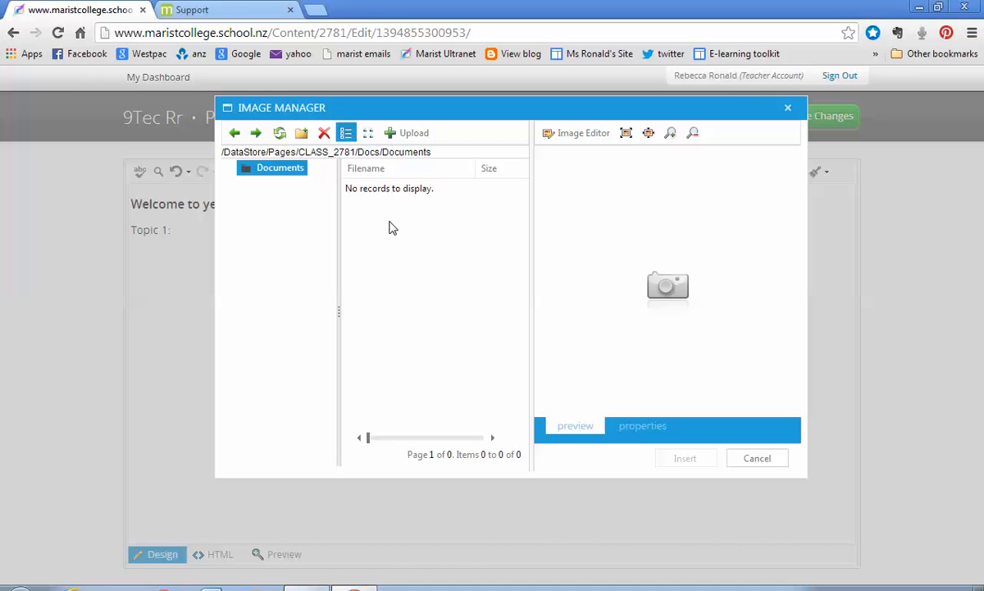
mouse_move(407, 133)
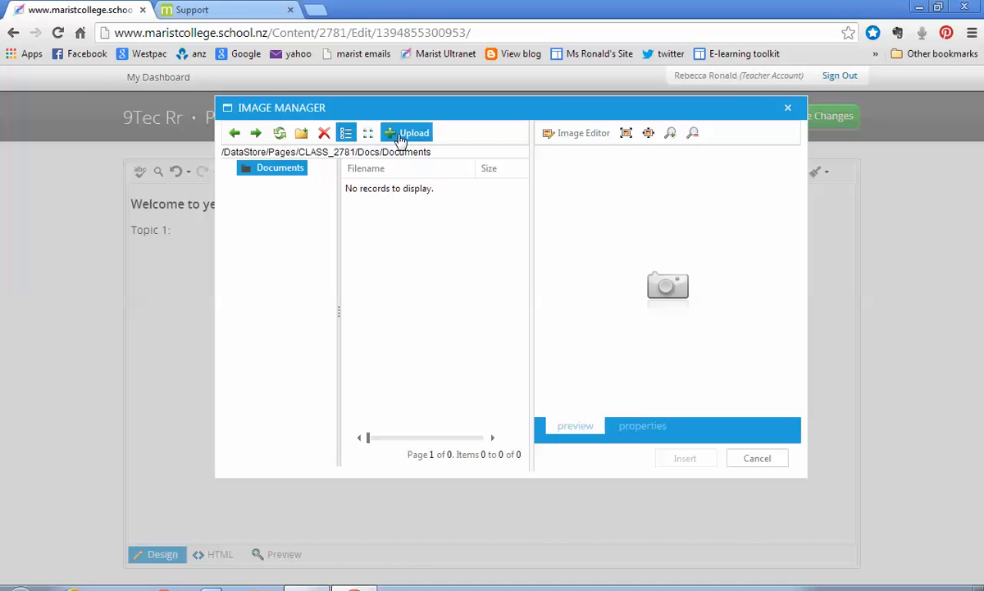
click(407, 131)
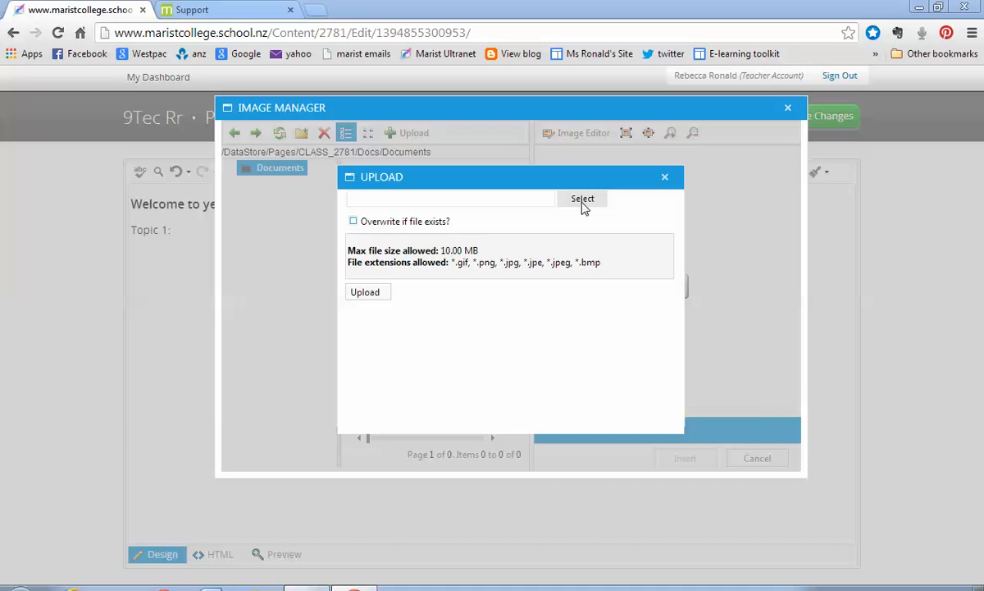
click(582, 198)
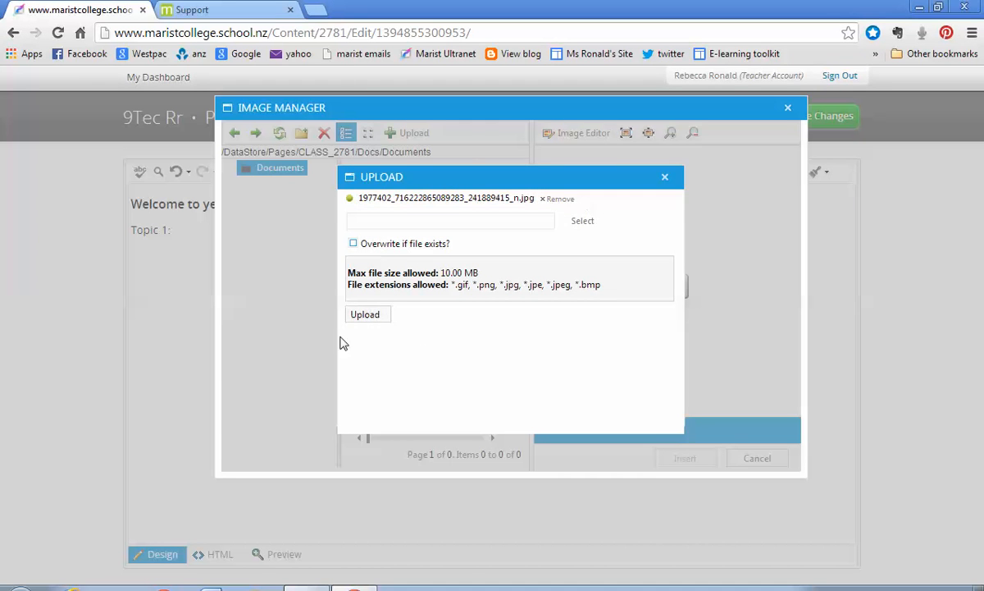
click(365, 315)
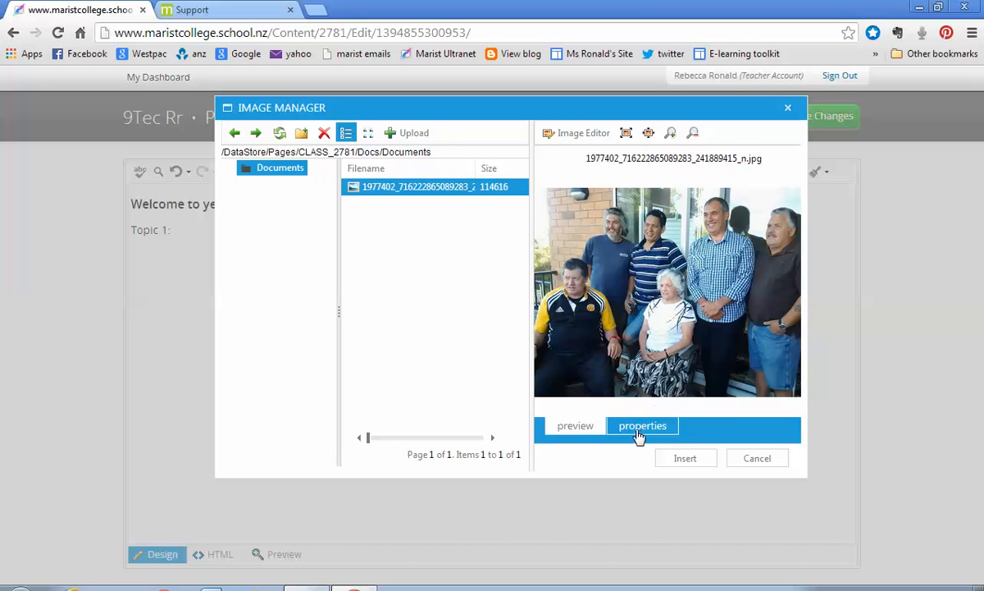
click(643, 425)
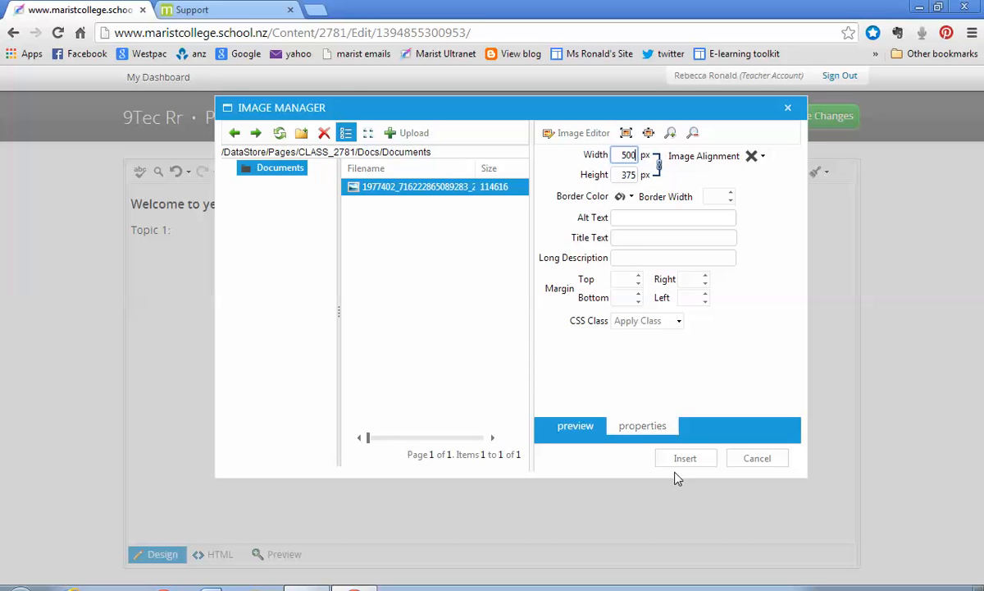
click(686, 458)
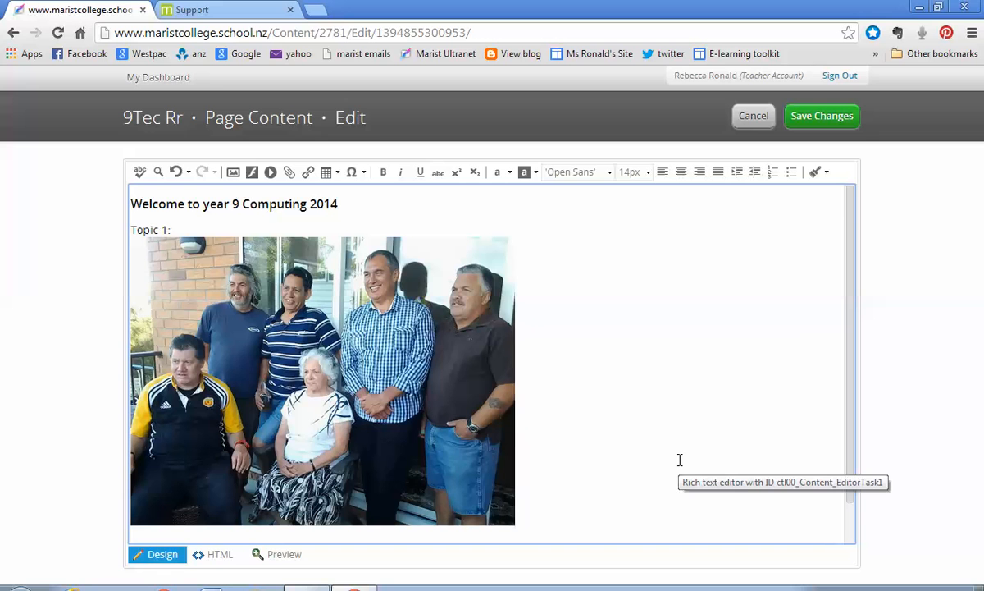
Set the group photo's width to 50 pixels in its Properties so it becomes a thumbnail.
click(321, 381)
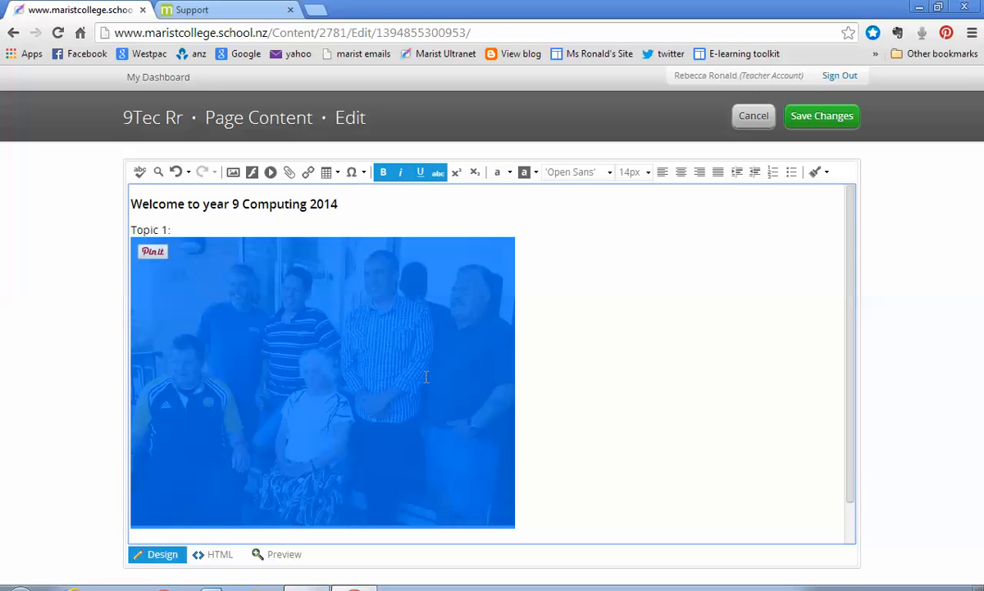
right_click(426, 377)
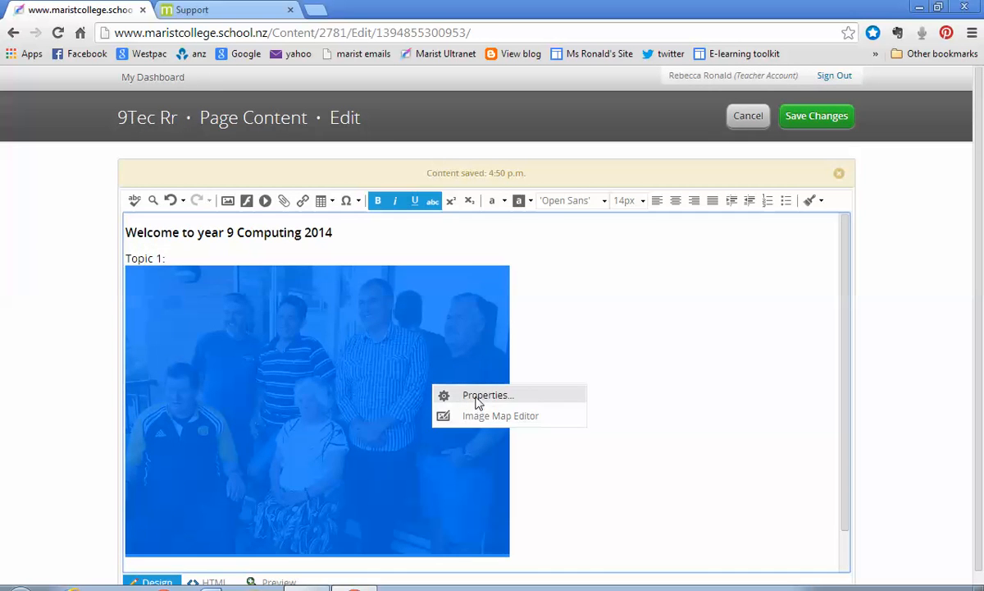
click(487, 394)
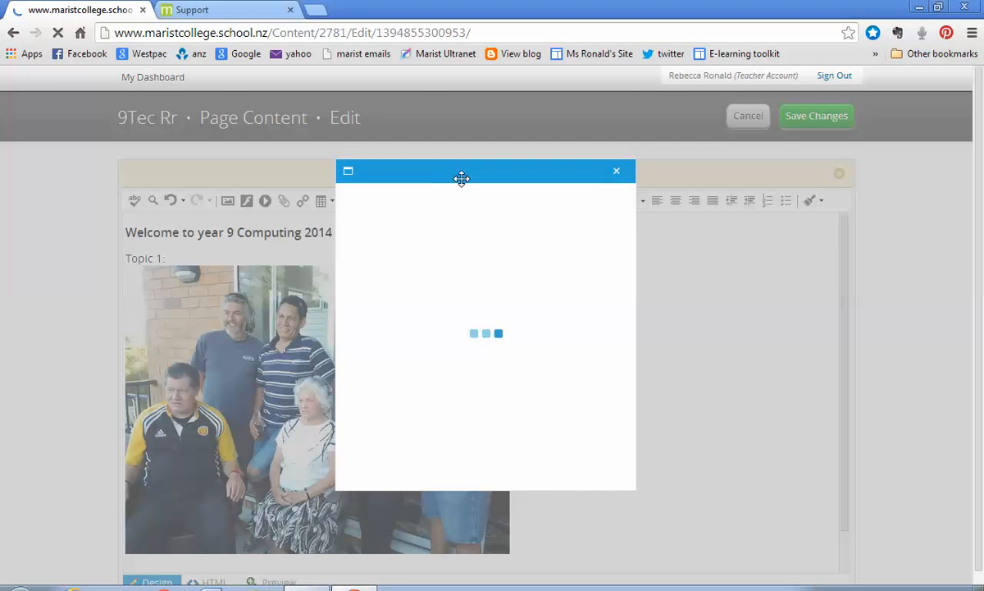
mouse_move(525, 261)
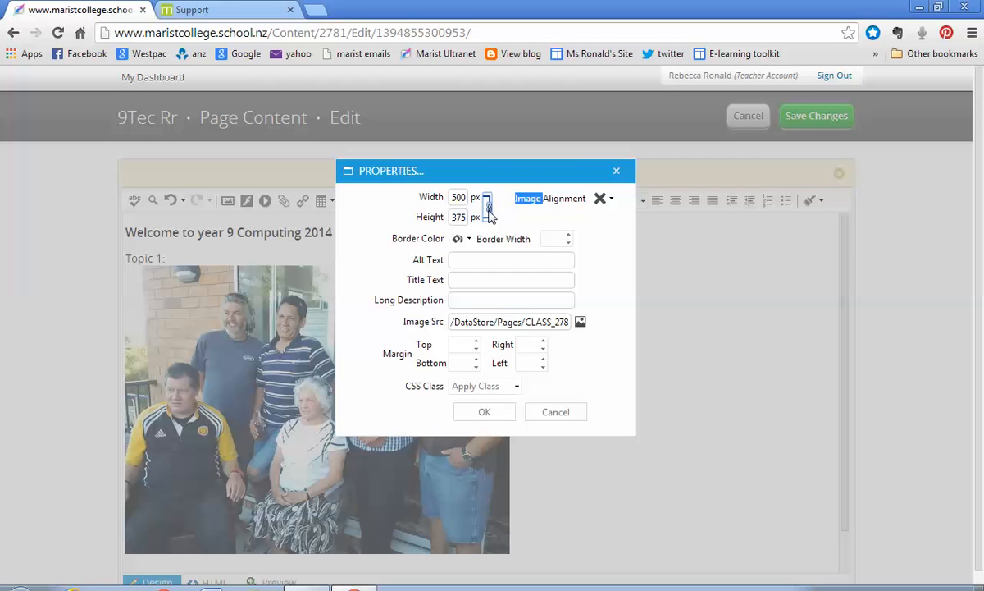
click(459, 197)
text(50)
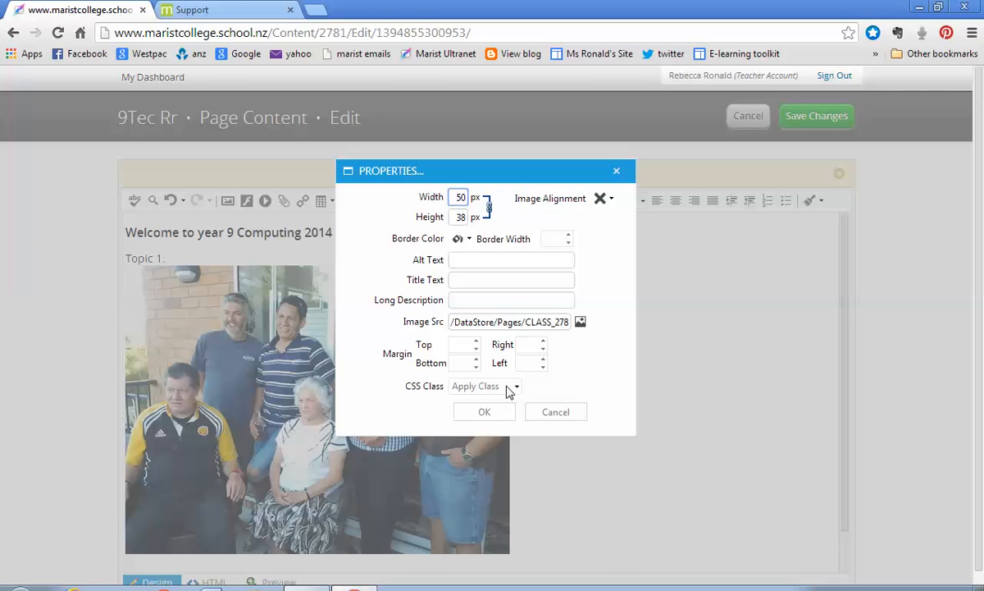
click(483, 410)
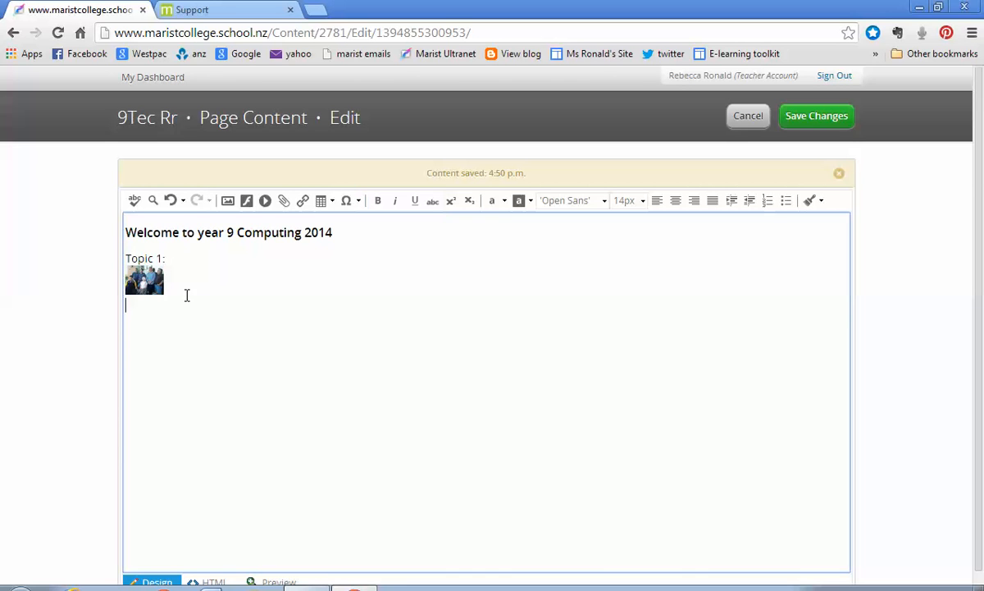
Add a short text line below the thumbnail and save the page with Save Changes.
text(hgvlgh)
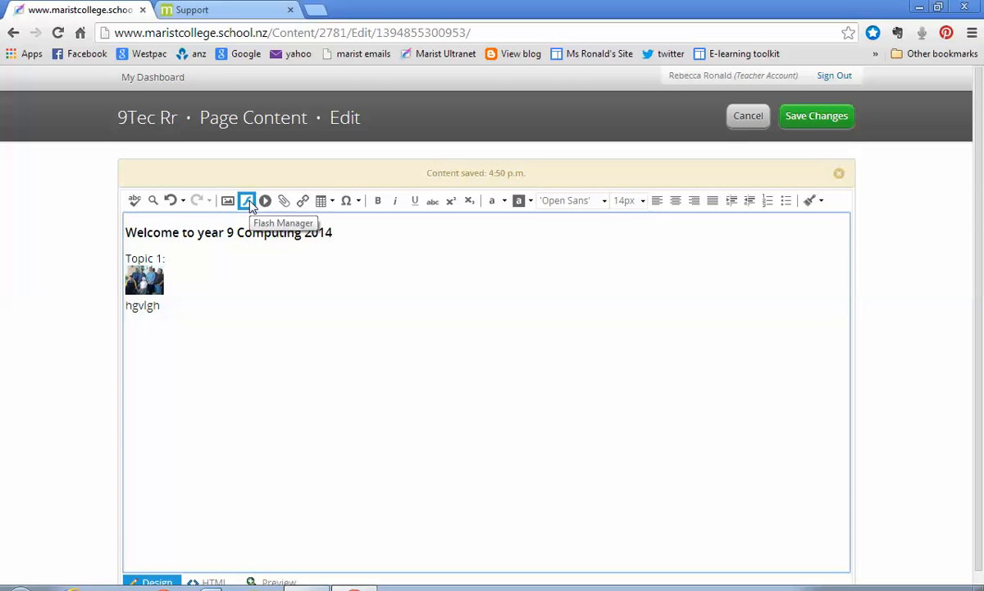
mouse_move(265, 200)
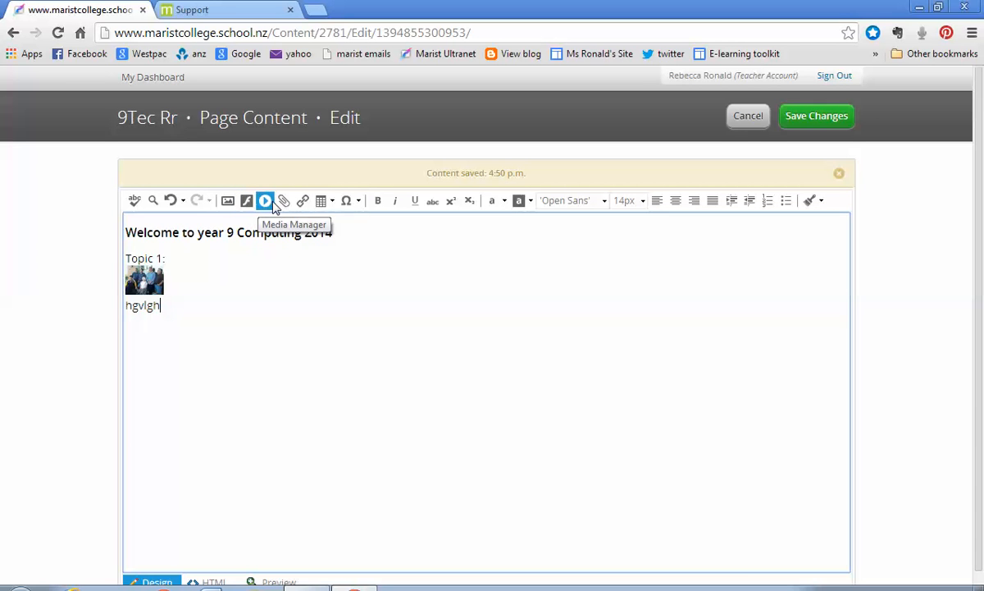
mouse_move(302, 200)
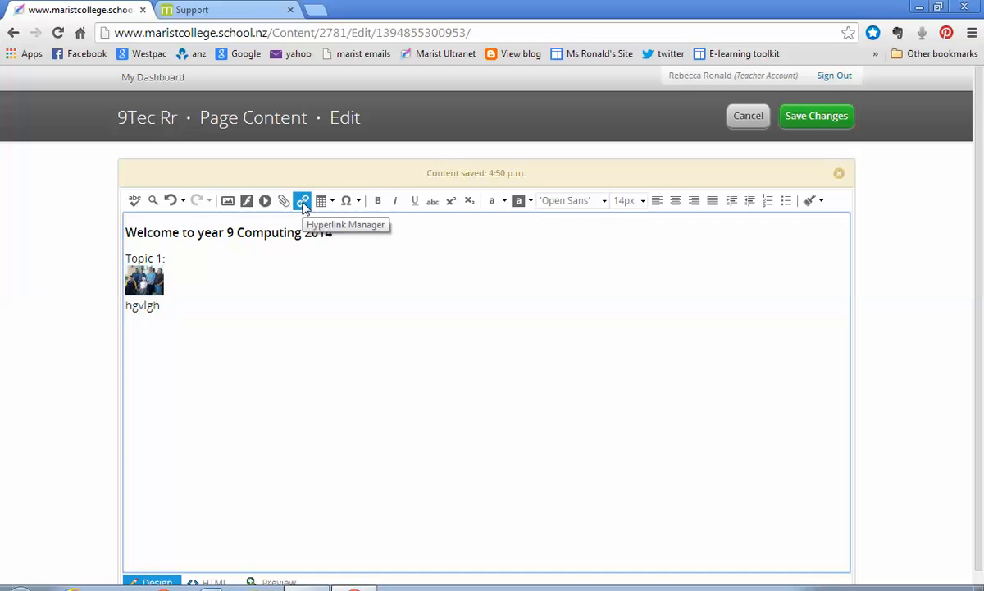
mouse_move(377, 200)
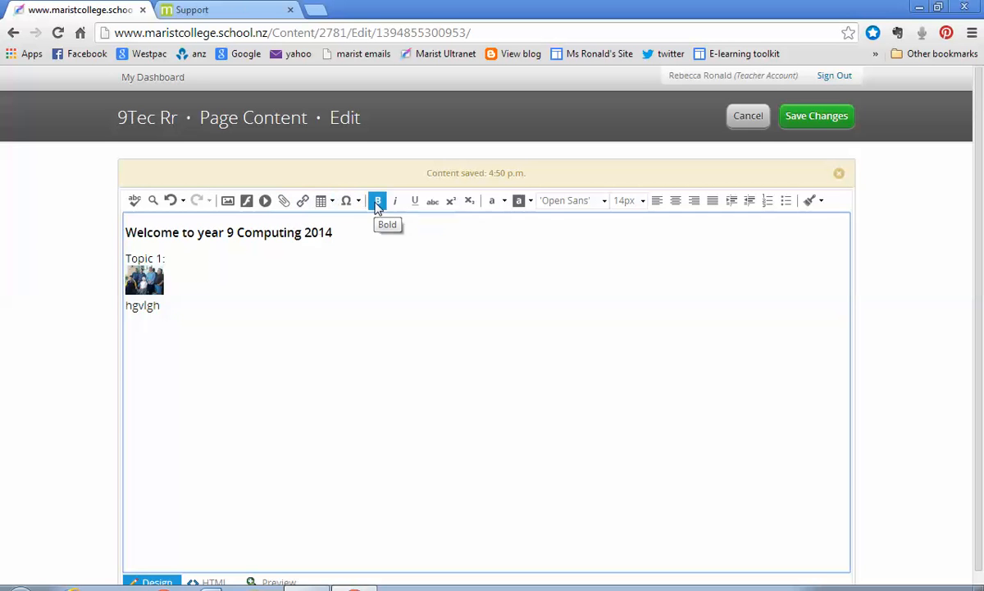
mouse_move(768, 200)
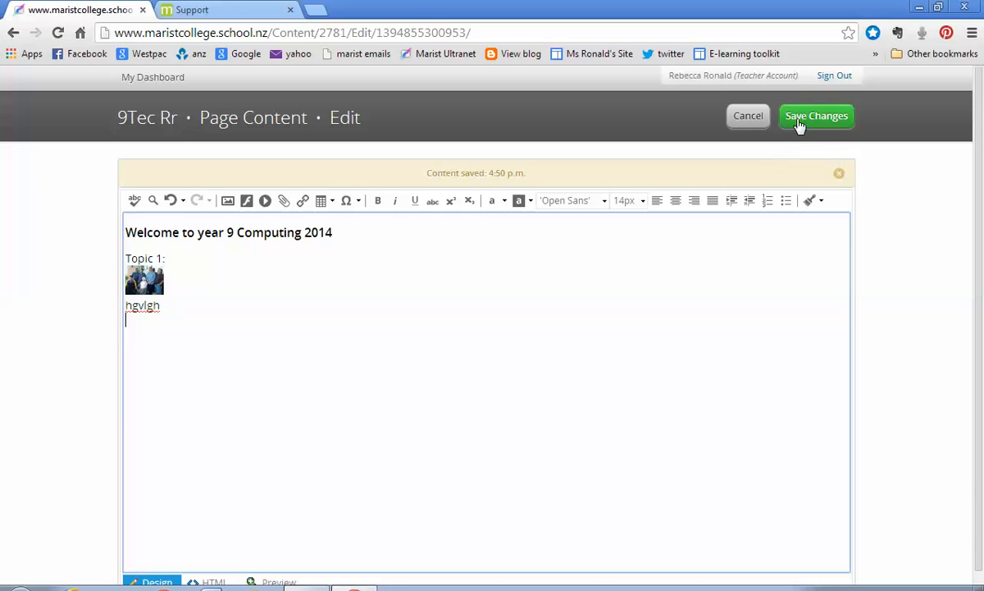
click(816, 115)
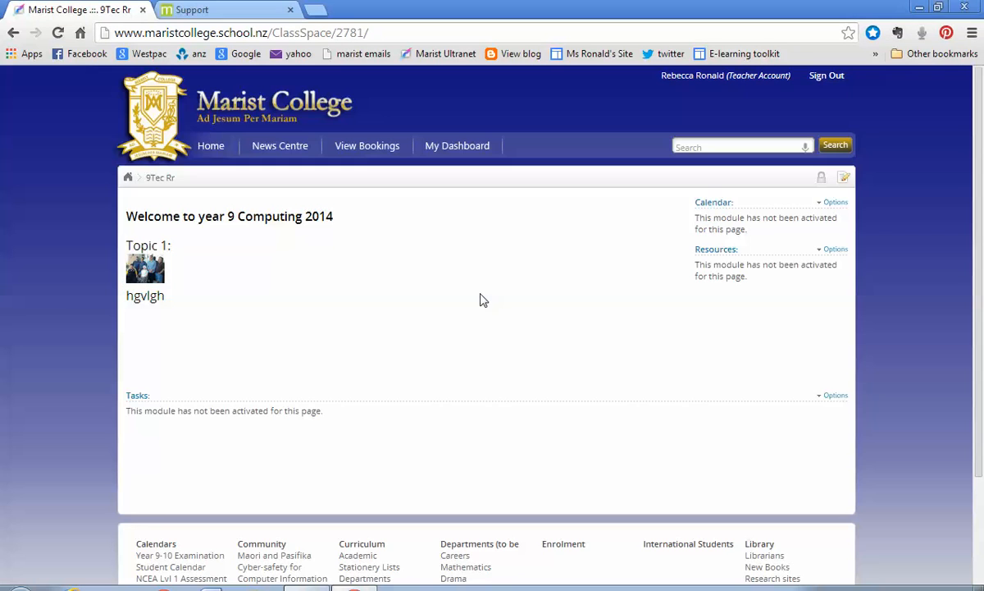
mouse_move(400, 266)
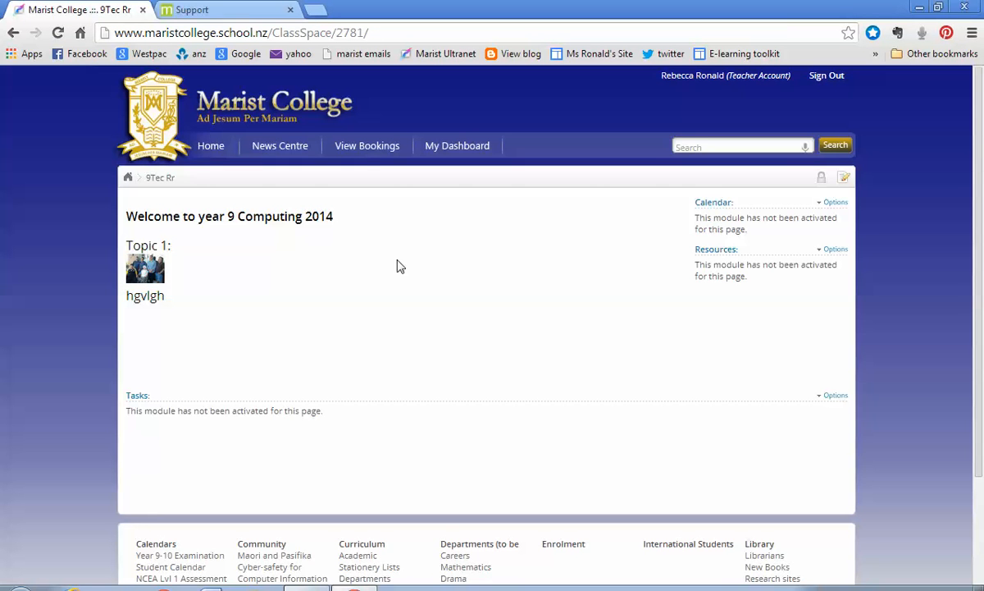